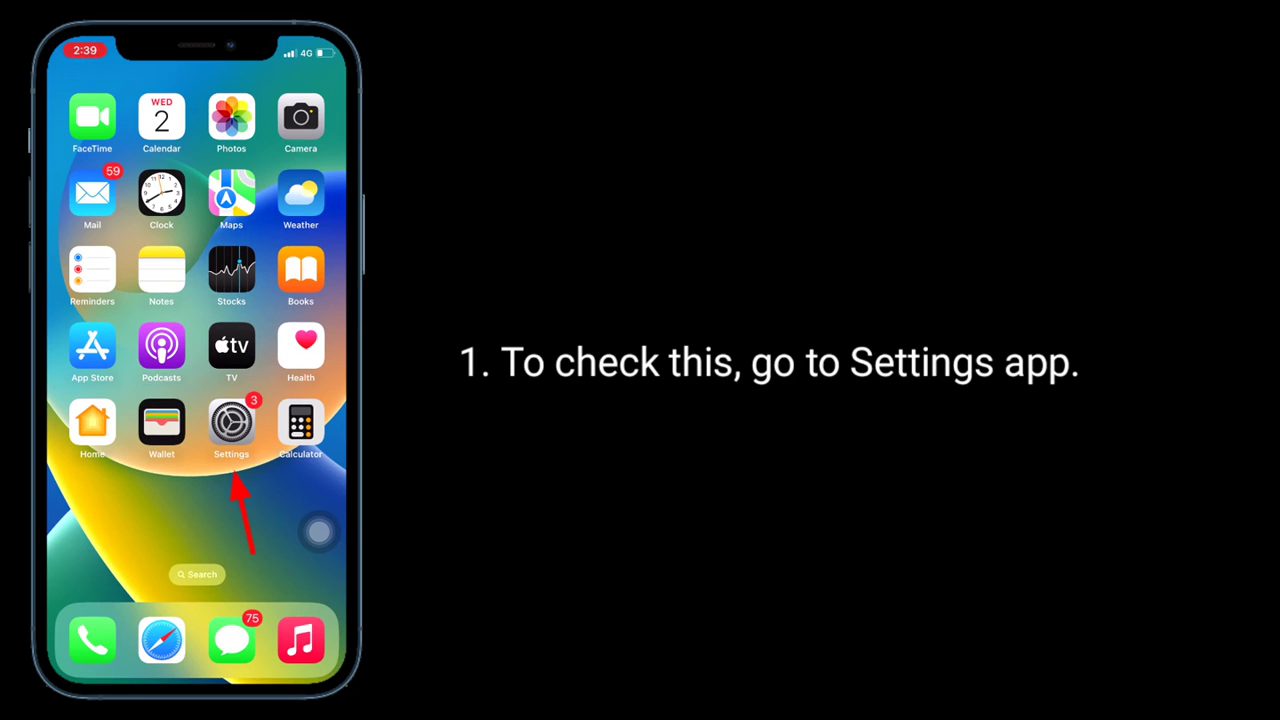
click(232, 424)
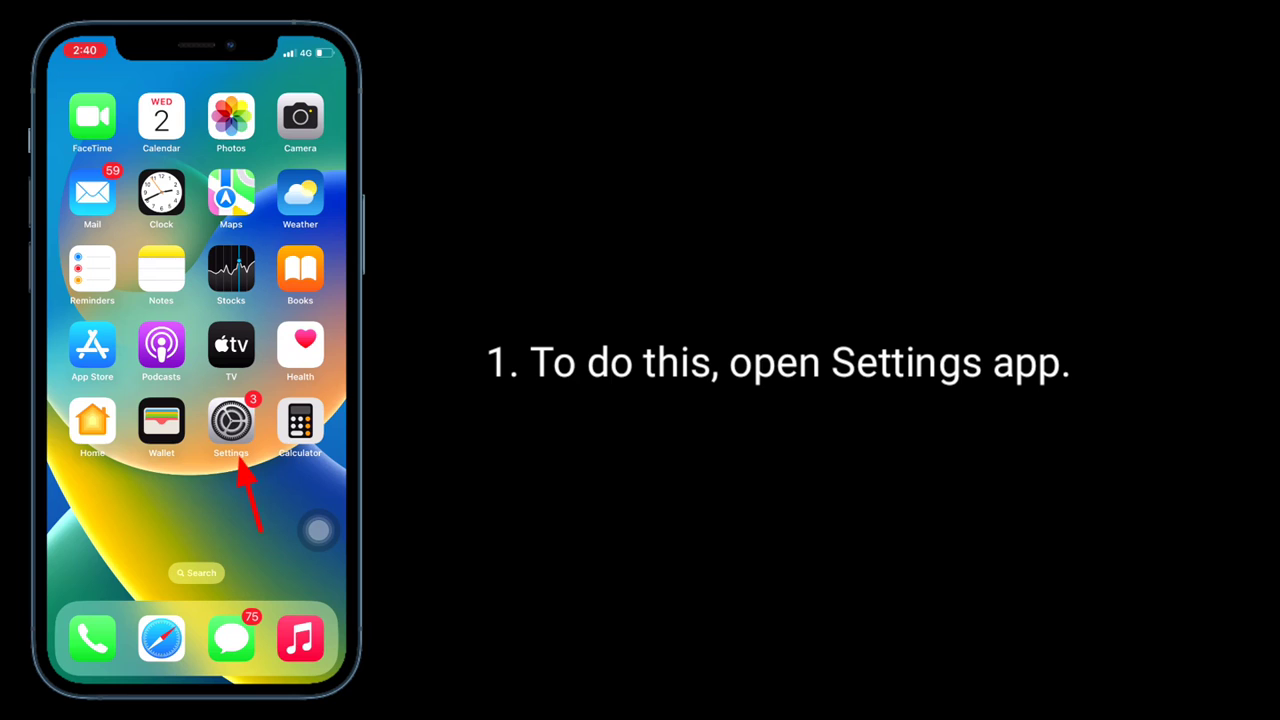
click(232, 420)
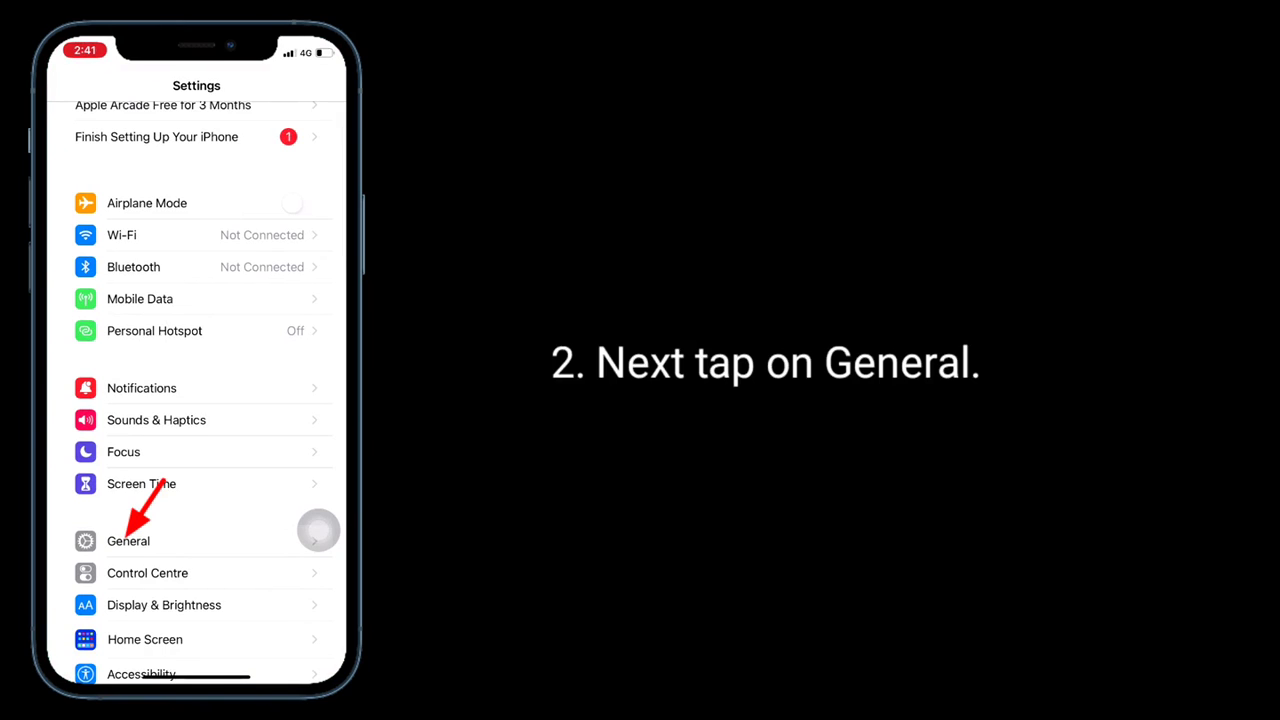
click(128, 540)
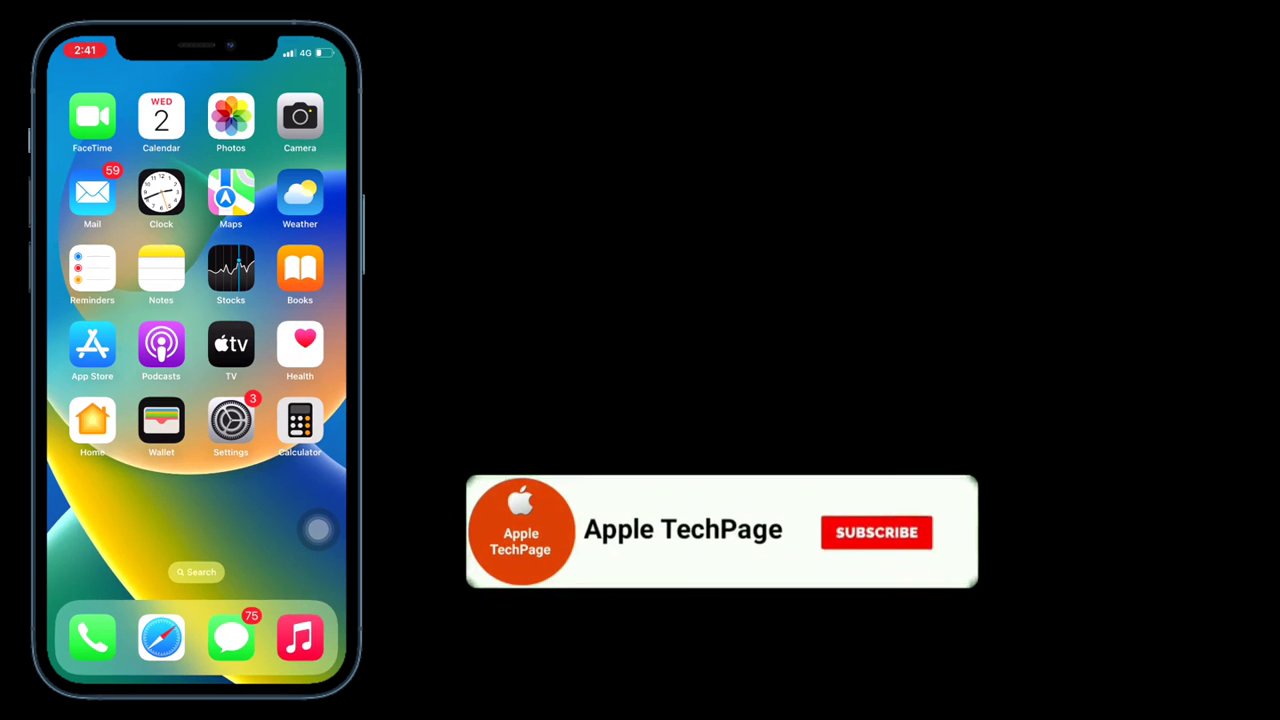
click(876, 532)
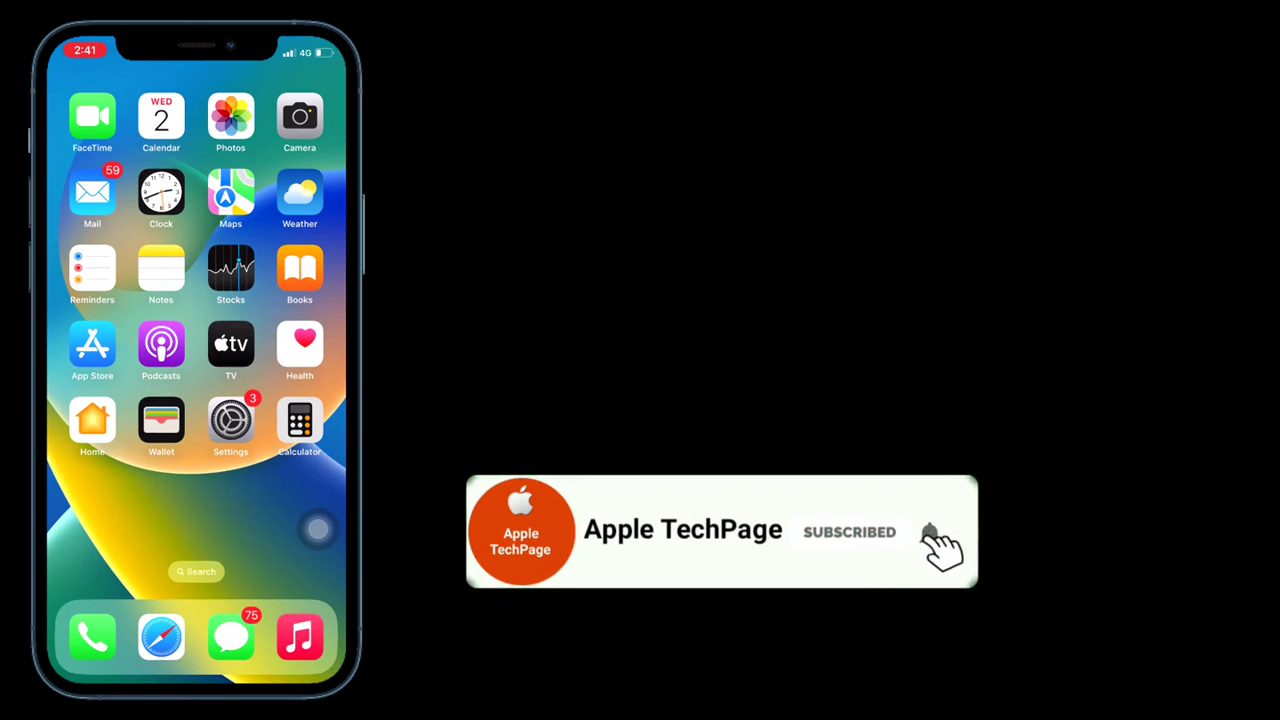